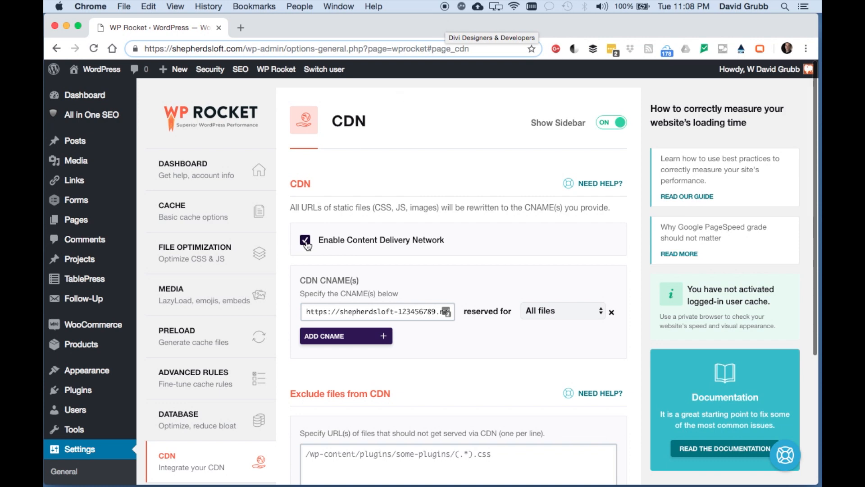
pyautogui.moveTo(379, 248)
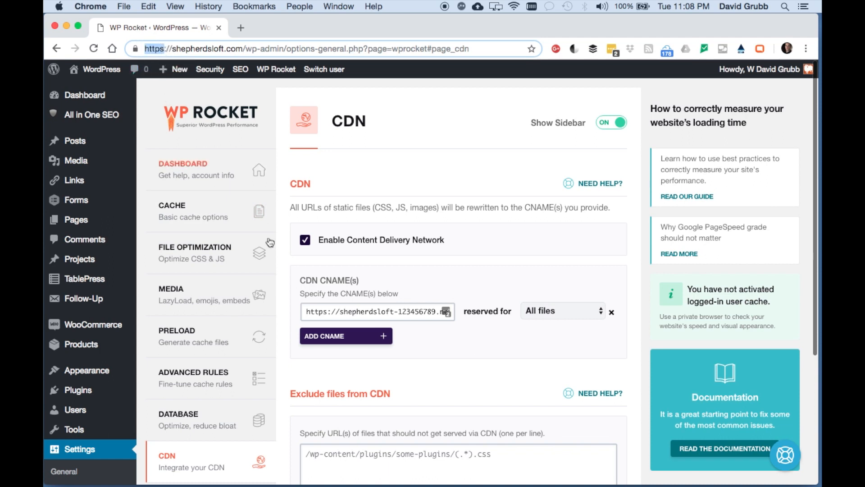
pyautogui.click(378, 311)
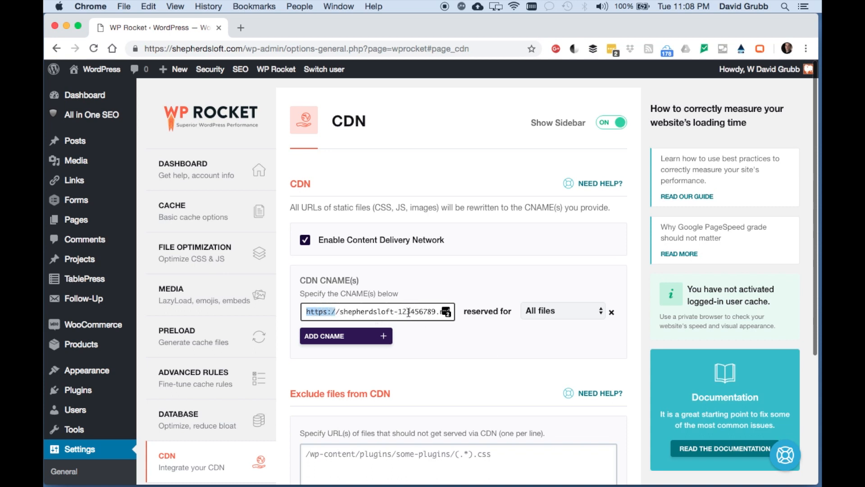
pyautogui.moveTo(367, 283)
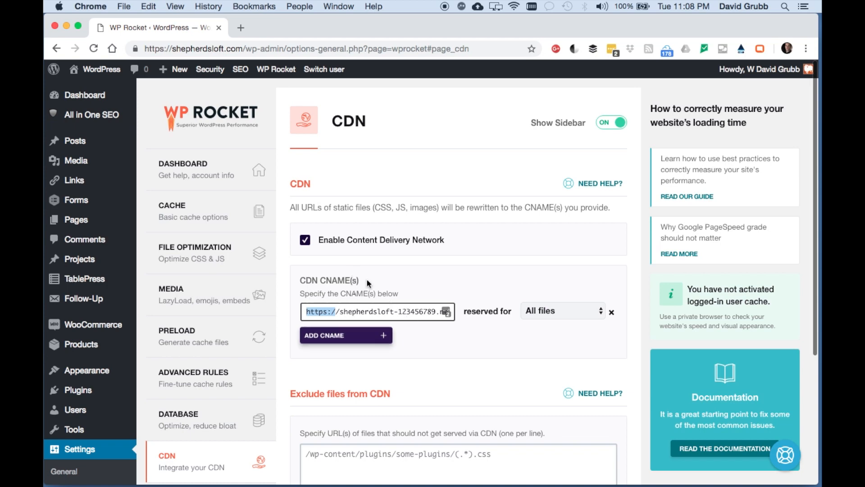